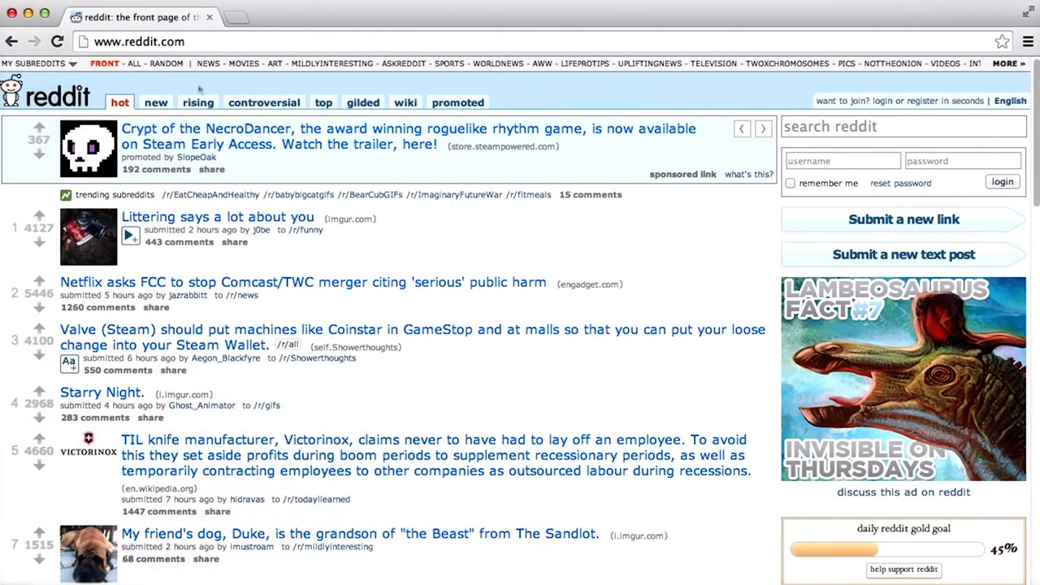
mouse_move(845, 552)
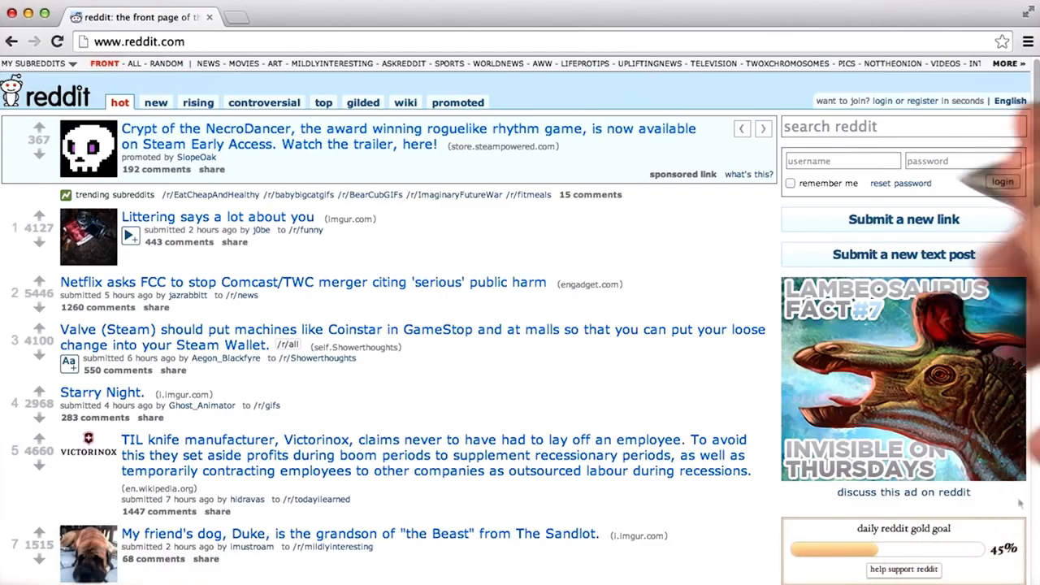
- Inspect the Reddit sidebar and scroll Styles to the .side rule's width: 300px
right_click(901, 365)
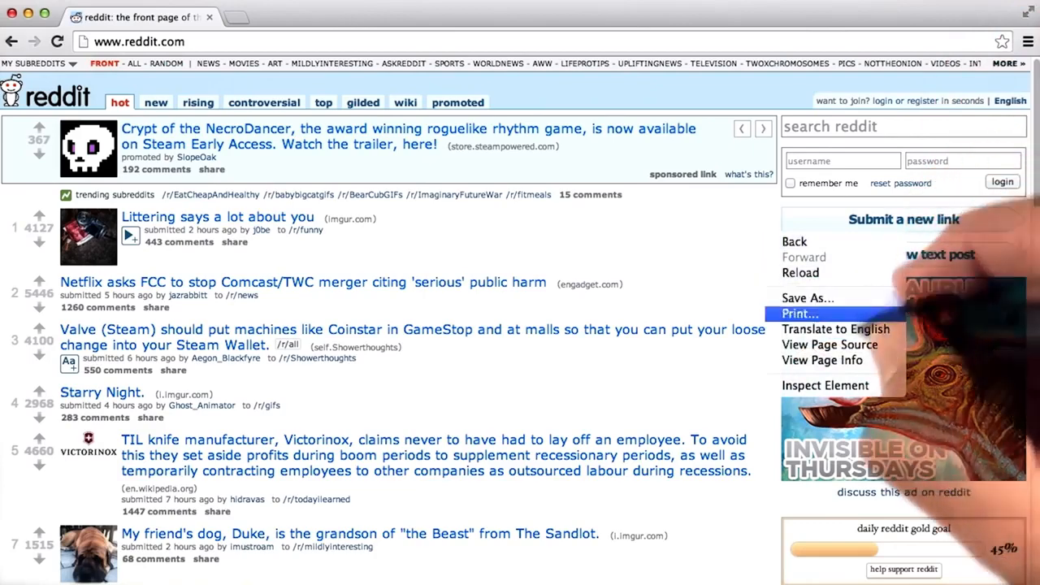
left_click(825, 386)
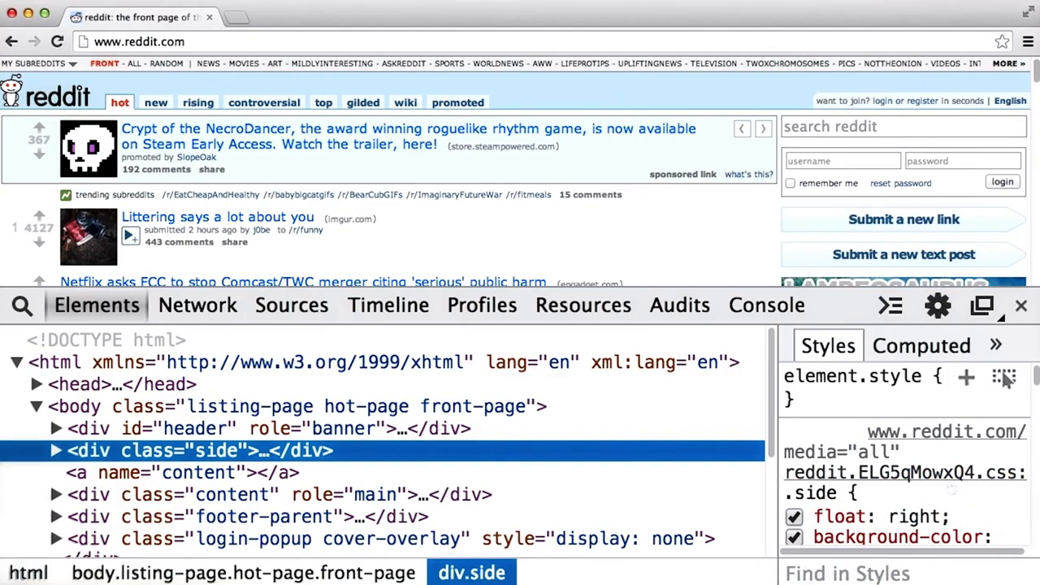
scroll("down", 3)
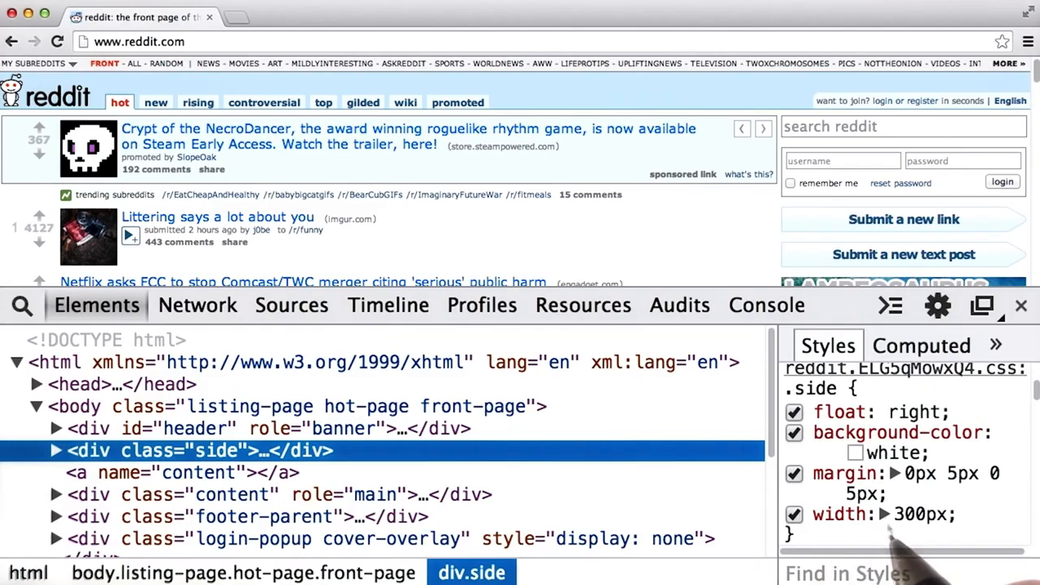
mouse_move(942, 553)
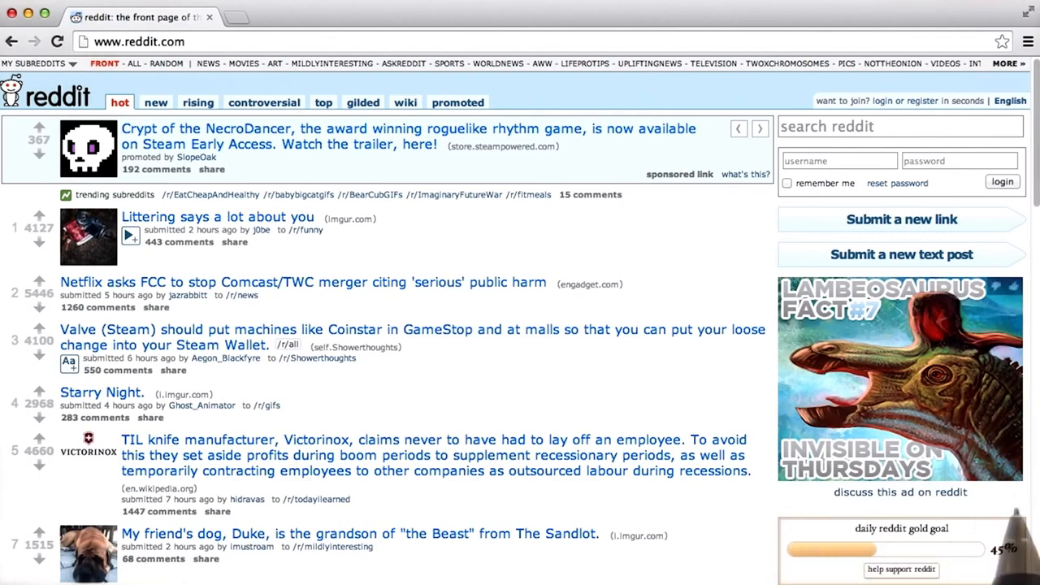
mouse_move(1000, 503)
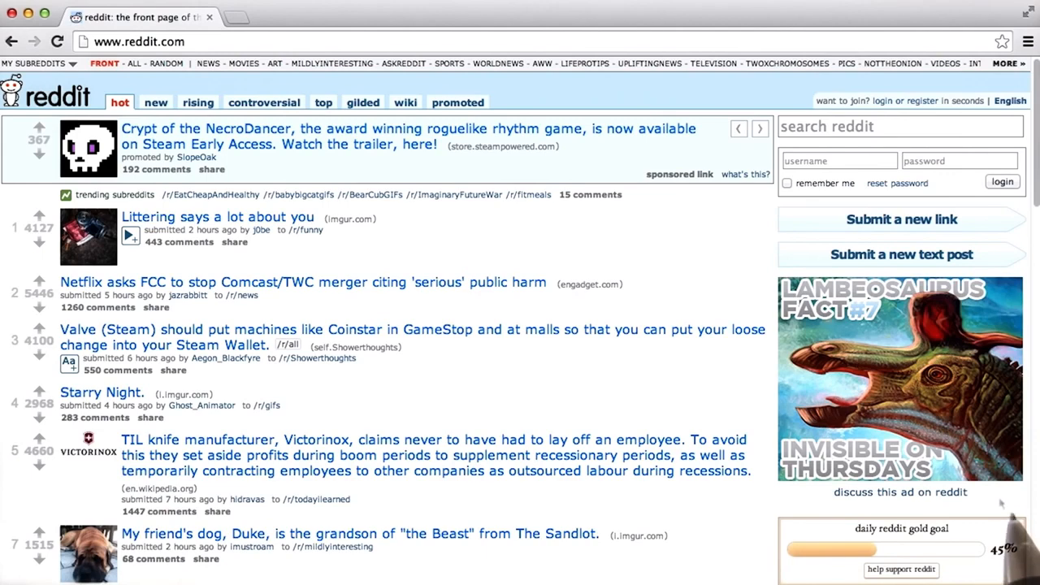
mouse_move(1006, 503)
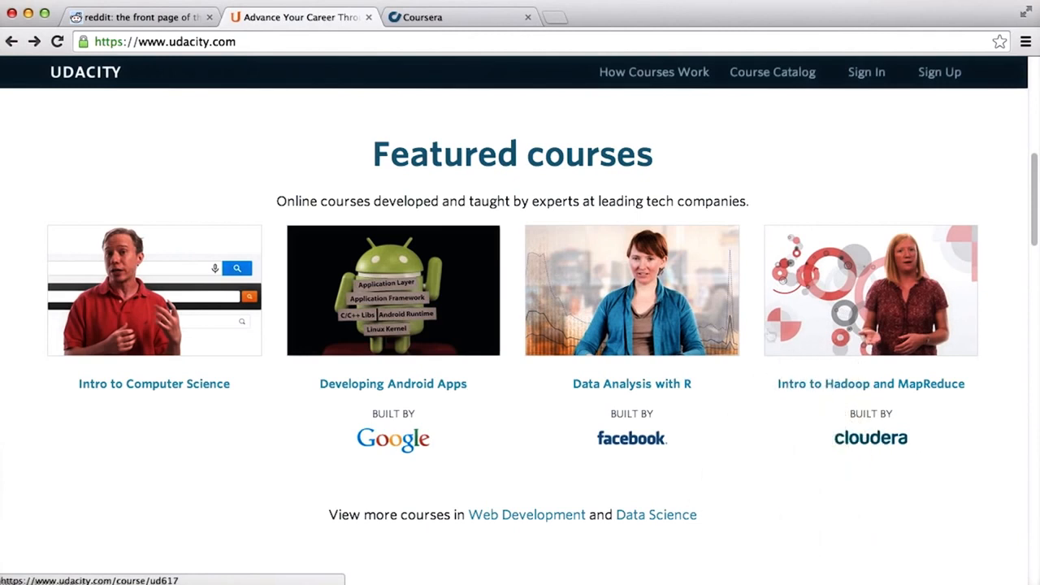
- Show Udacity's Course Catalog, then bring Coursera's course card grid to the front
left_click(771, 72)
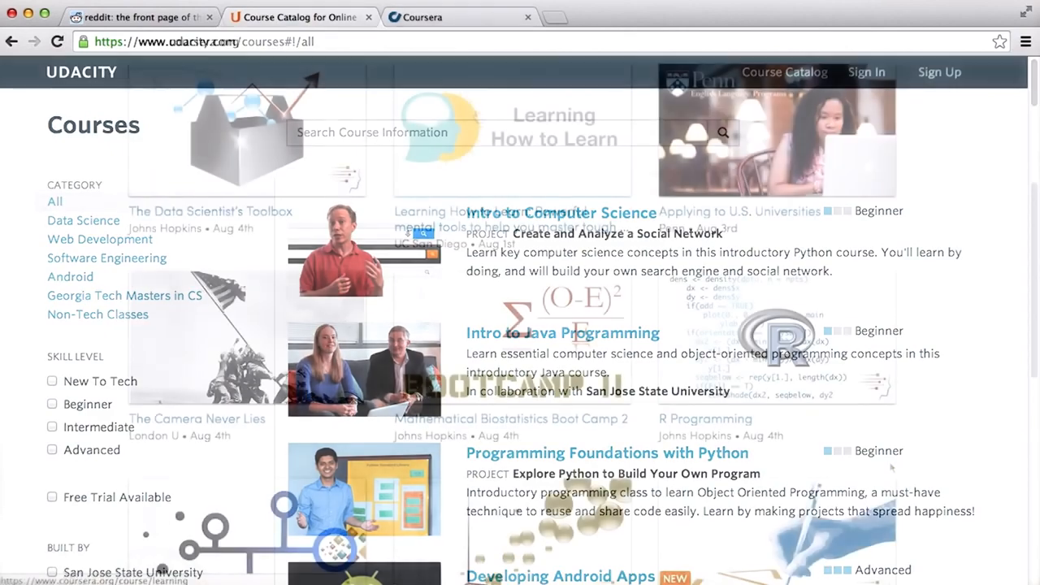
left_click(423, 17)
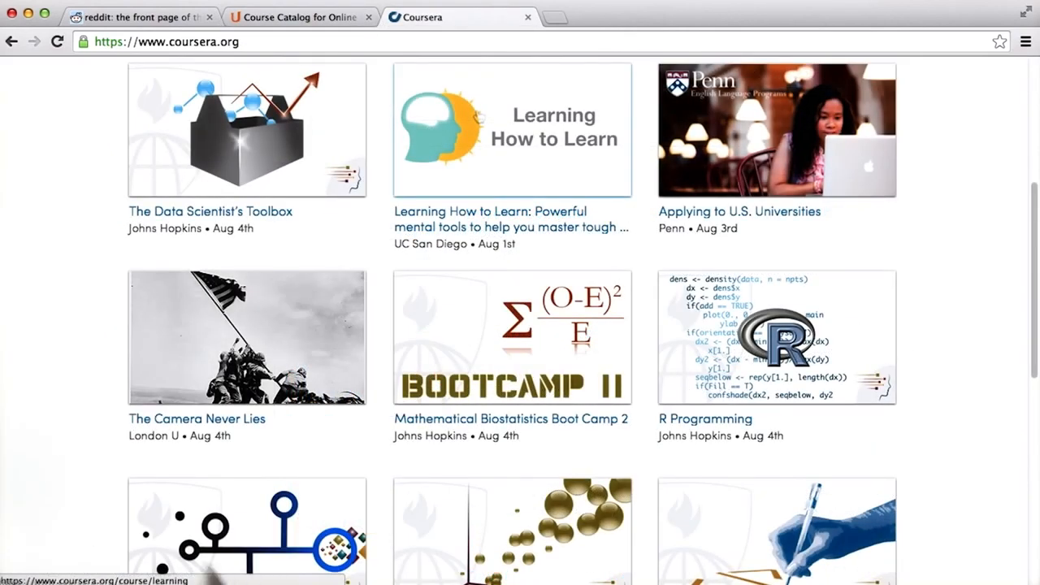
mouse_move(386, 467)
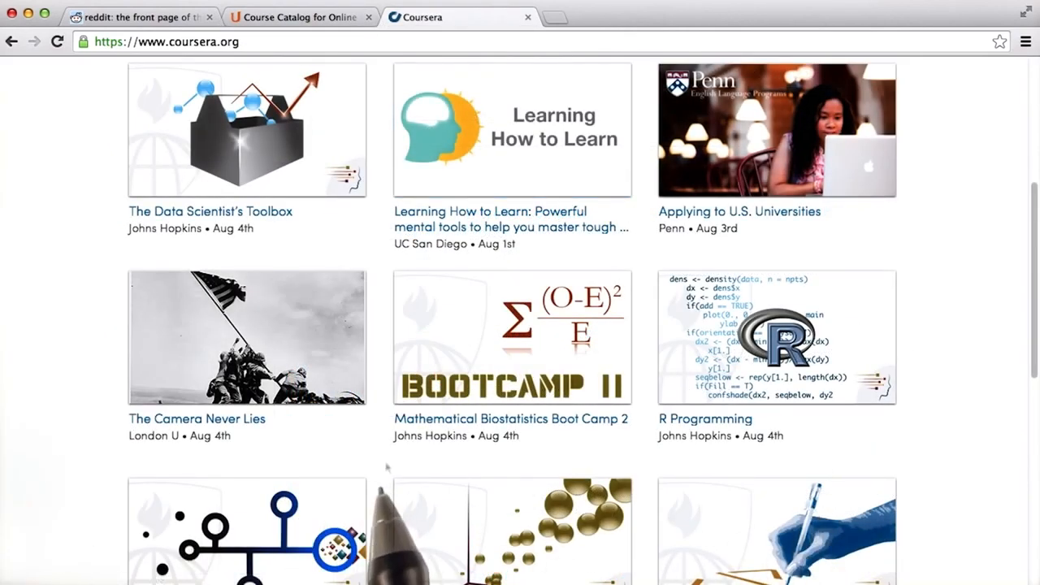